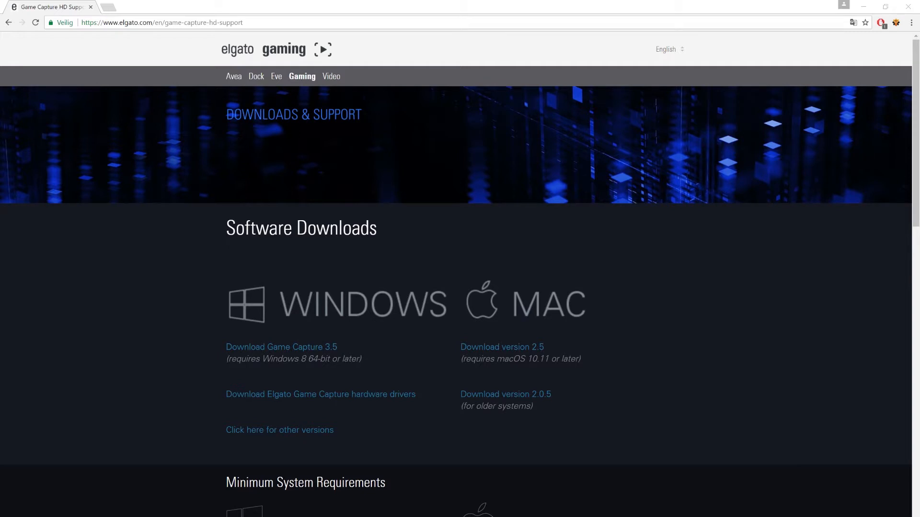
Bring the Game Capture HD window forward, showing the live PS4 game feed.
left_click(853, 22)
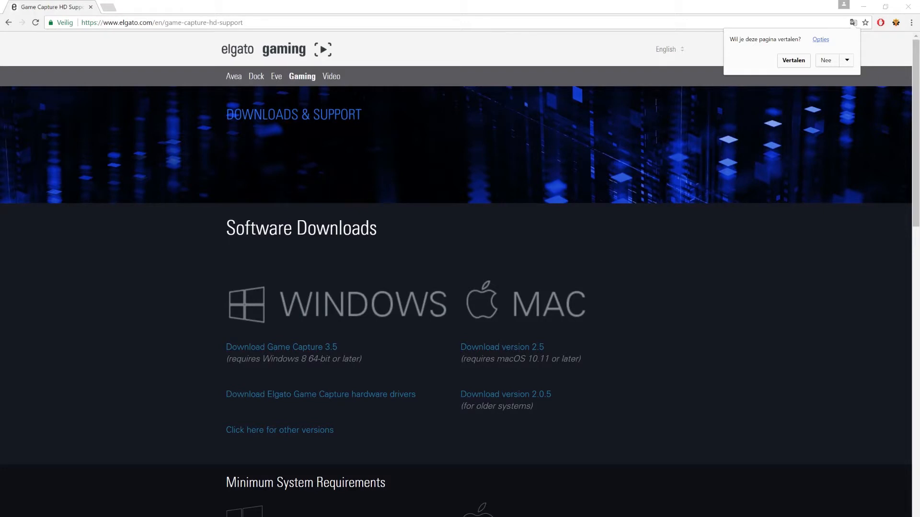
mouse_move(231, 39)
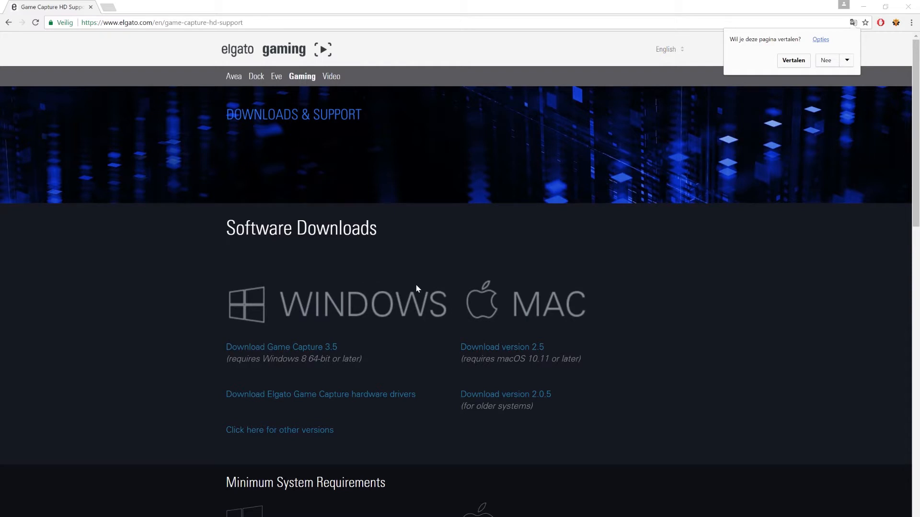
mouse_move(316, 289)
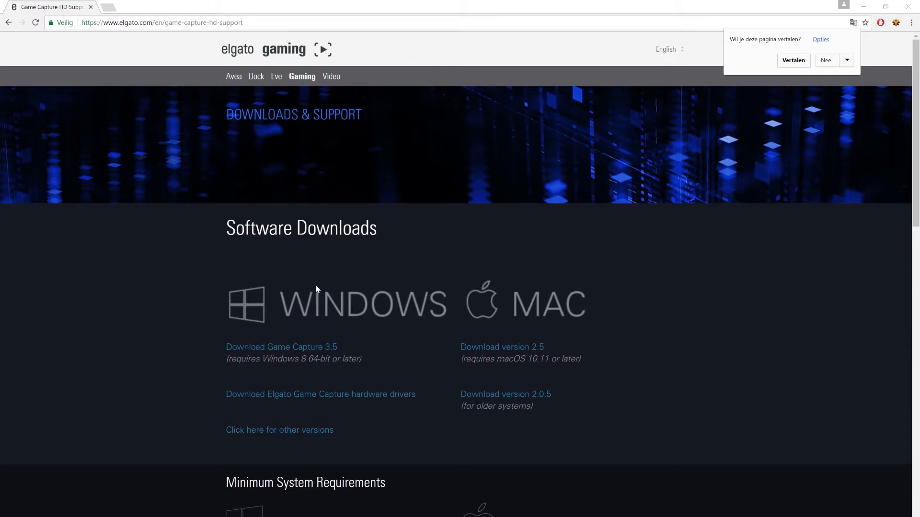
mouse_move(280, 347)
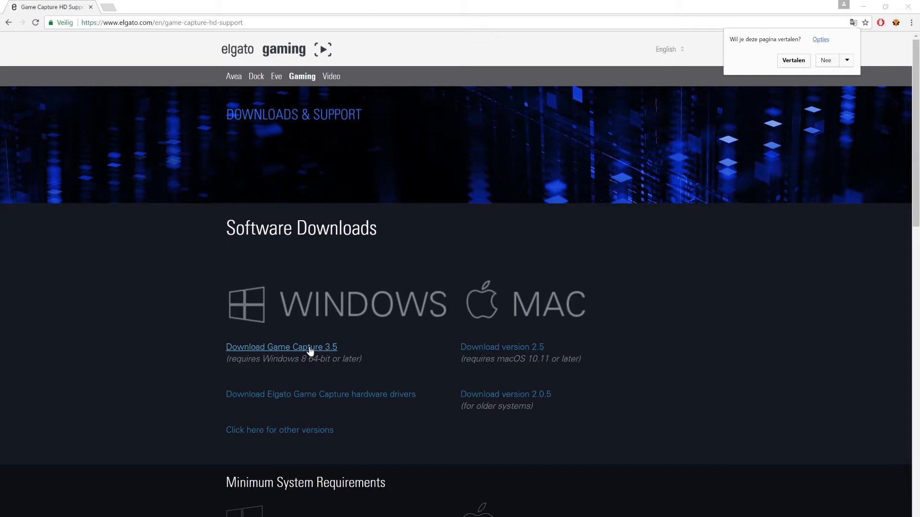
mouse_move(163, 352)
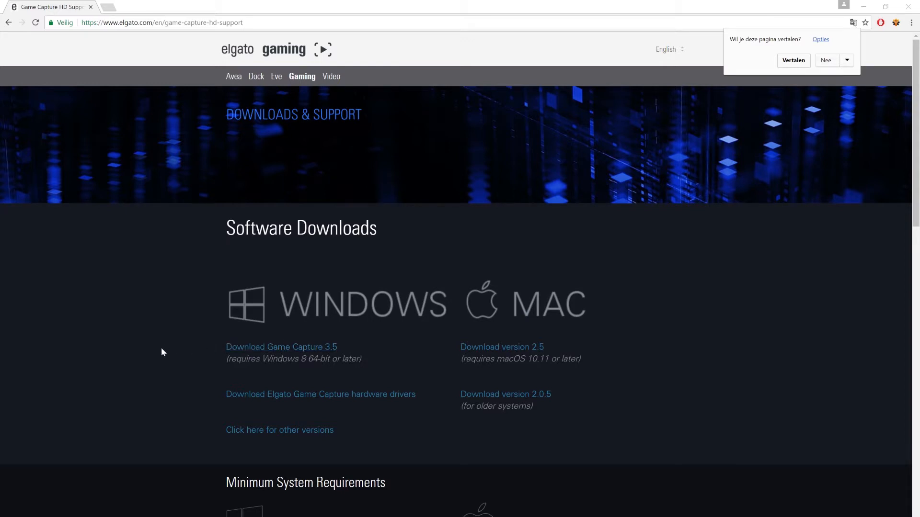
mouse_move(163, 347)
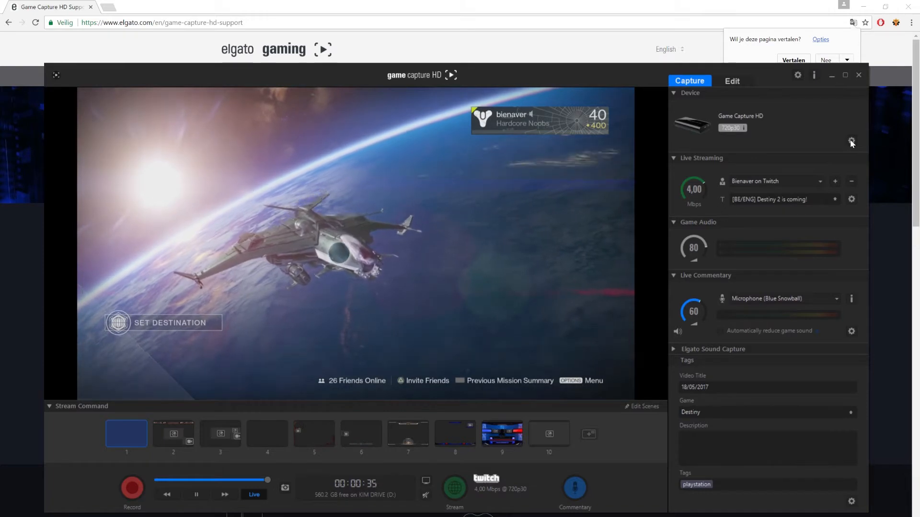
In device settings, keep PlayStation 4 as input device and Analog Audio (Game Capture HD) as audio input.
left_click(851, 141)
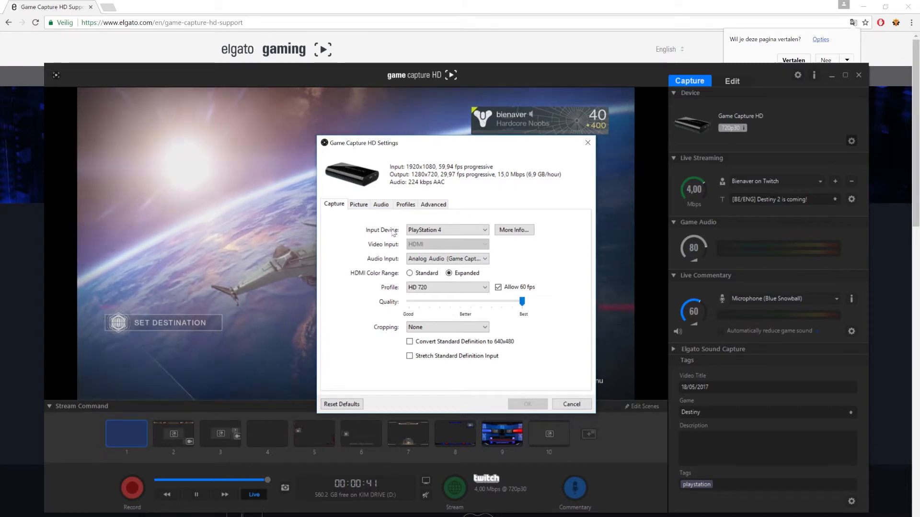
left_click(446, 229)
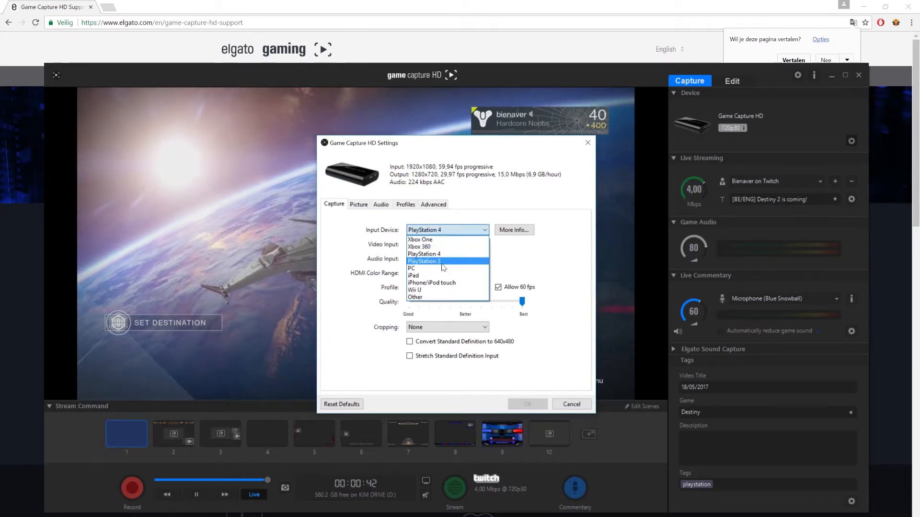
mouse_move(431, 282)
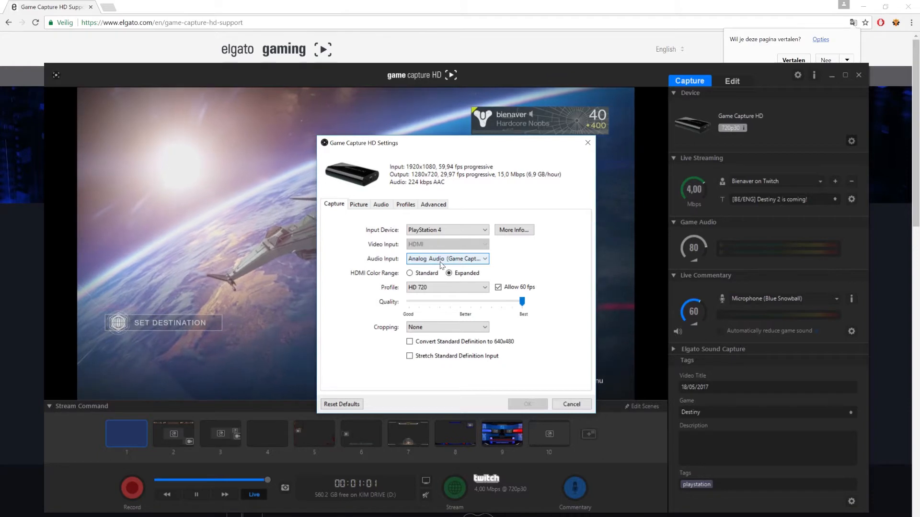
left_click(445, 258)
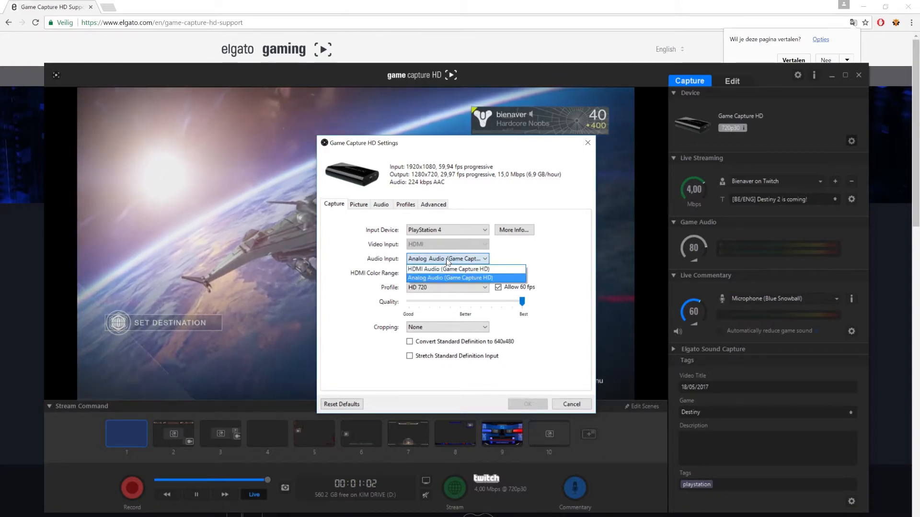
left_click(449, 276)
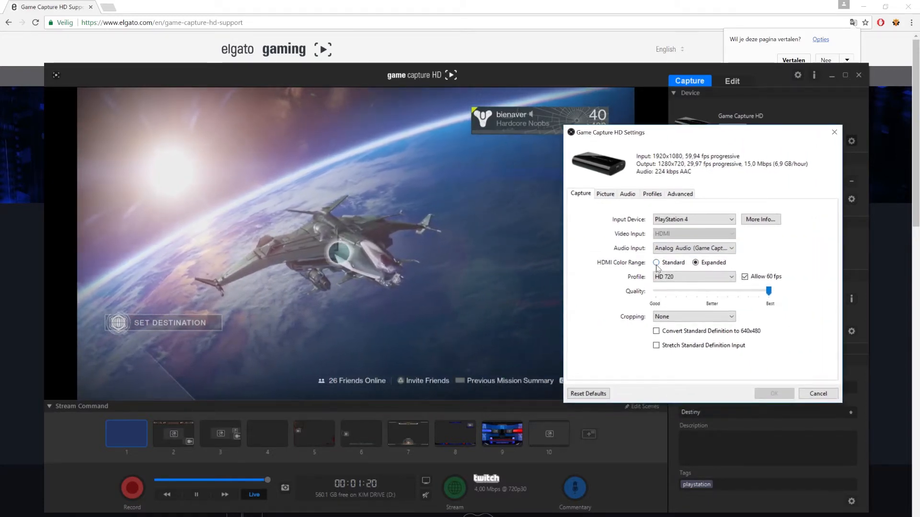
left_click(656, 262)
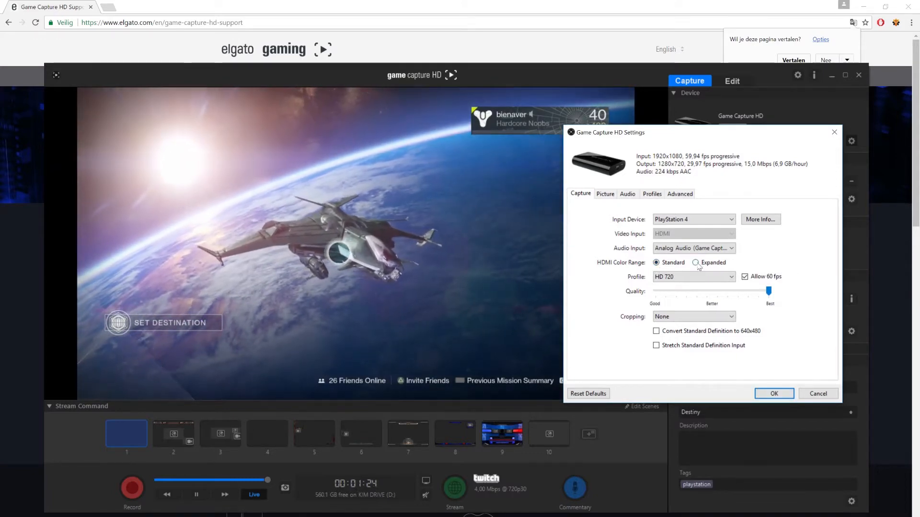
left_click(696, 262)
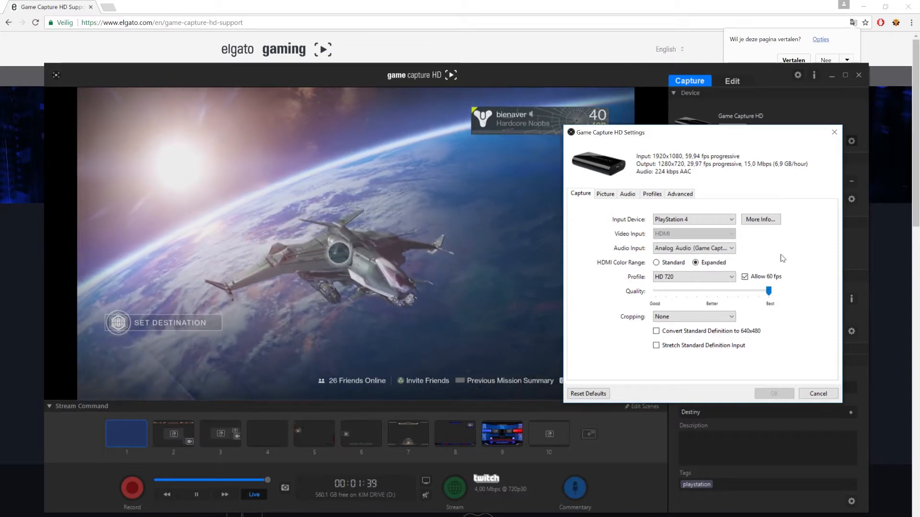
Keep the HD 720 profile with Allow 60 fps, then cancel out of device settings.
left_click(694, 276)
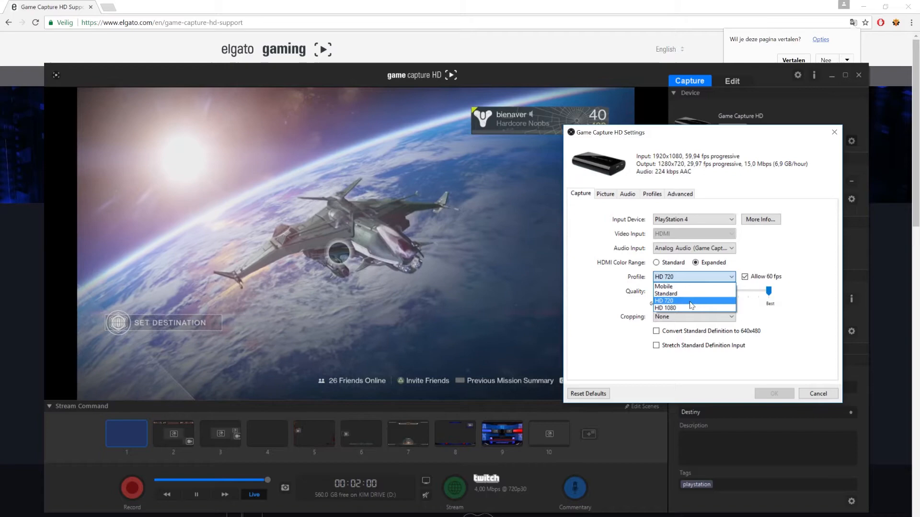
left_click(690, 300)
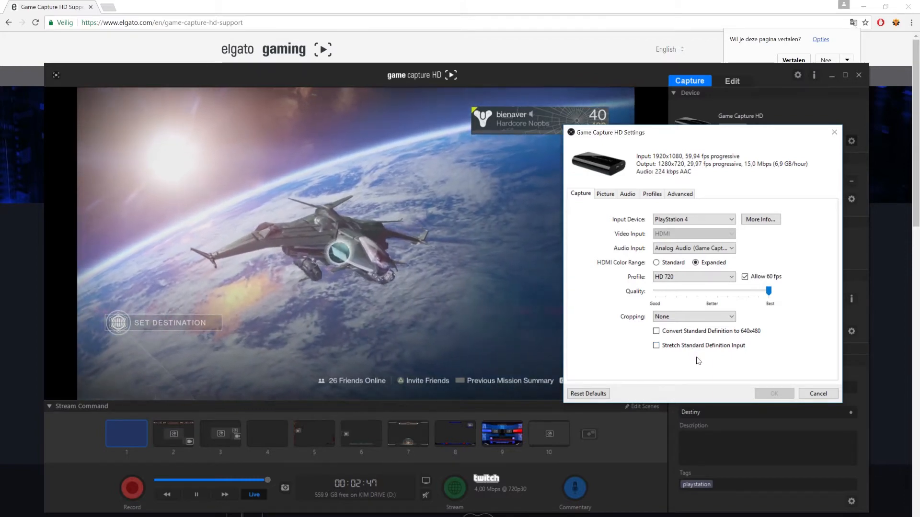
left_click(817, 392)
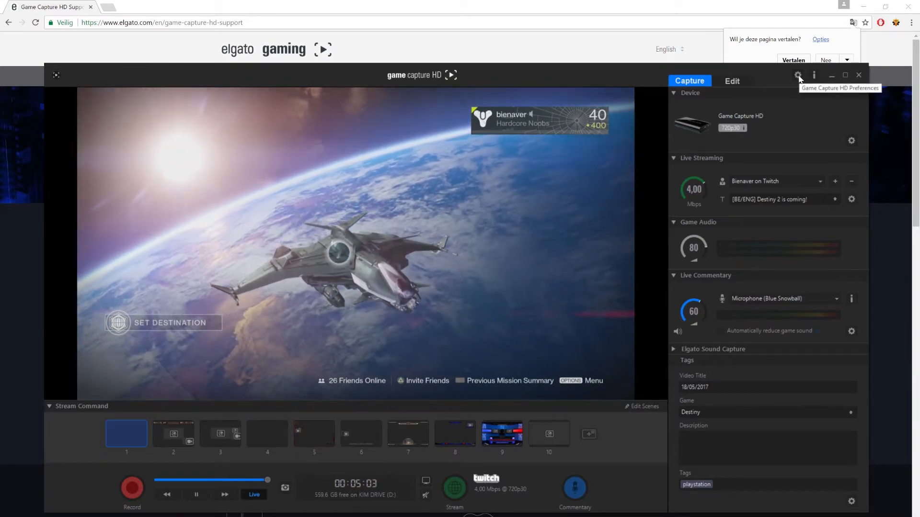
Open Game Capture HD Preferences listing the D:\STREAMING library, export and screenshot folders.
left_click(798, 74)
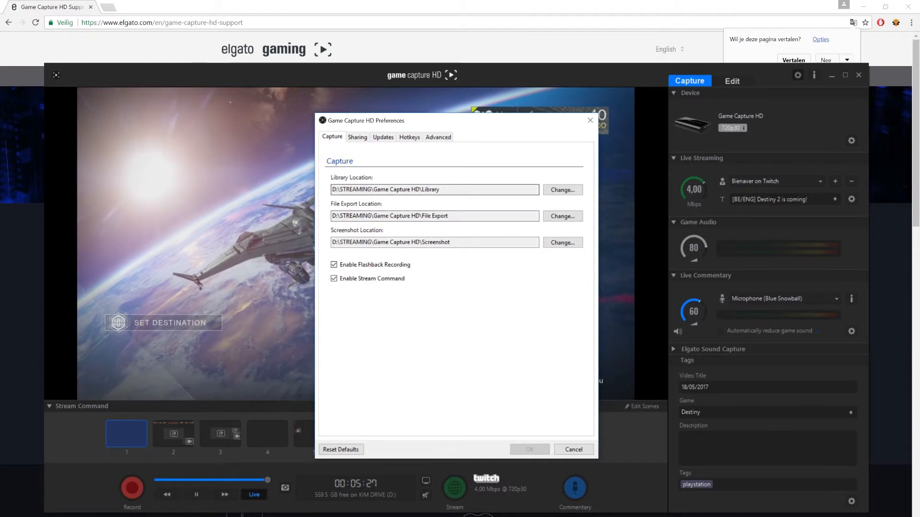
Toggle Enable Flashback Recording off and back on, leaving it and Stream Command enabled.
left_click(433, 216)
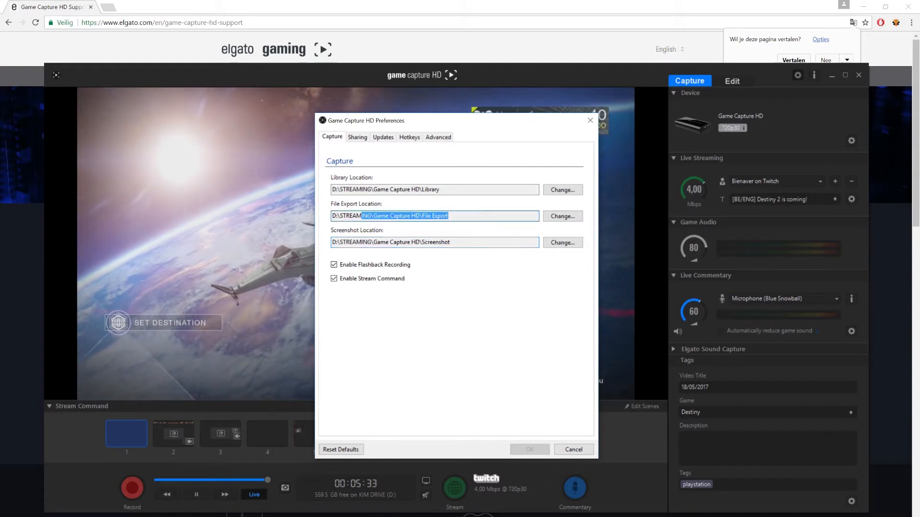
left_click(333, 265)
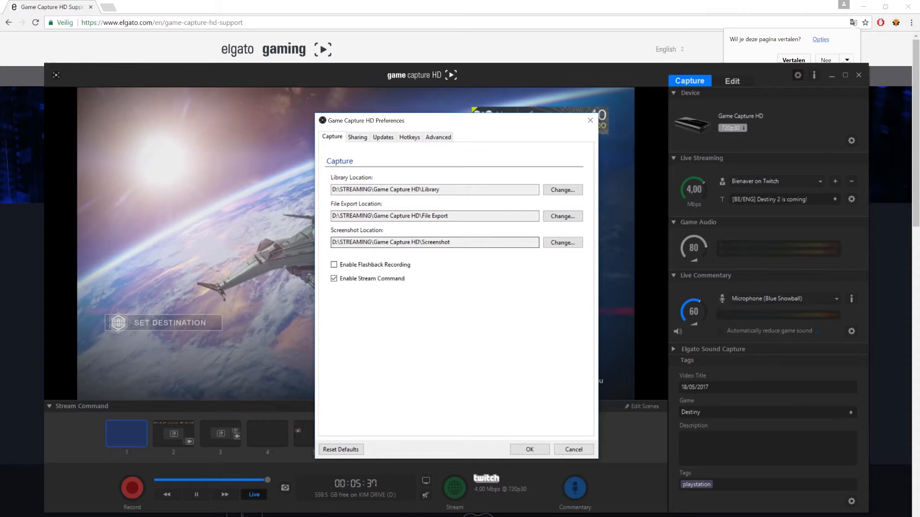
left_click(333, 264)
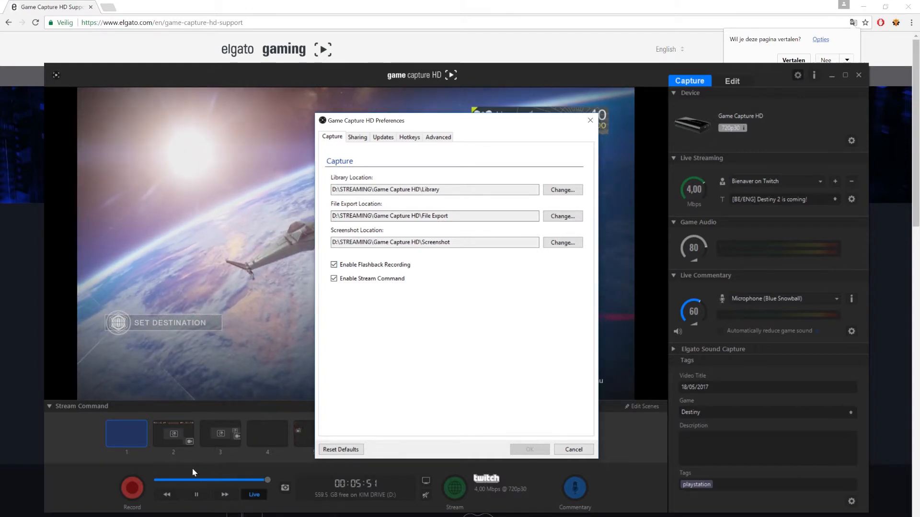
mouse_move(211, 489)
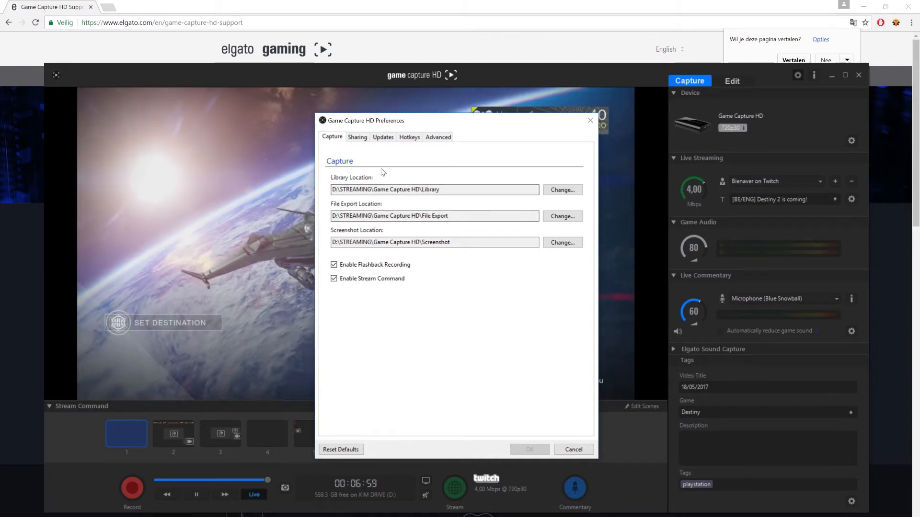
Review the Sharing, Hotkeys, Advanced codec and Updates preferences, then cancel without saving.
left_click(357, 137)
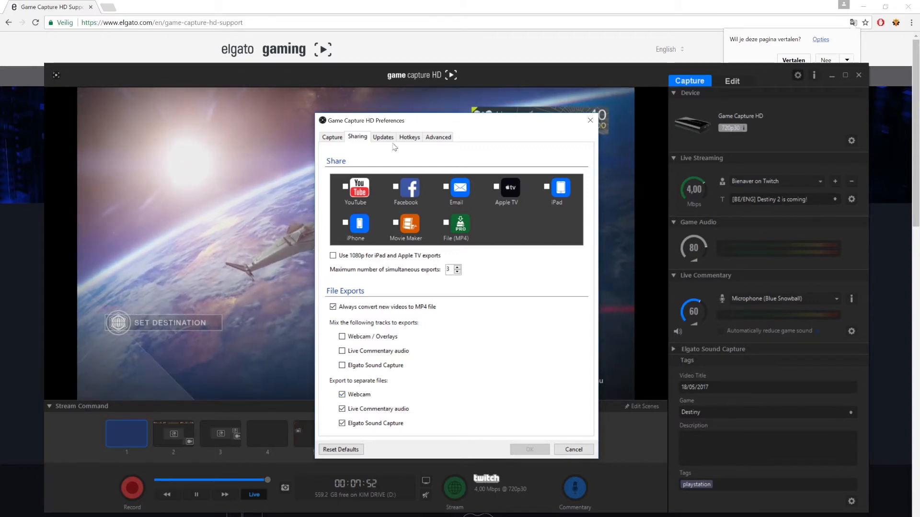
left_click(409, 137)
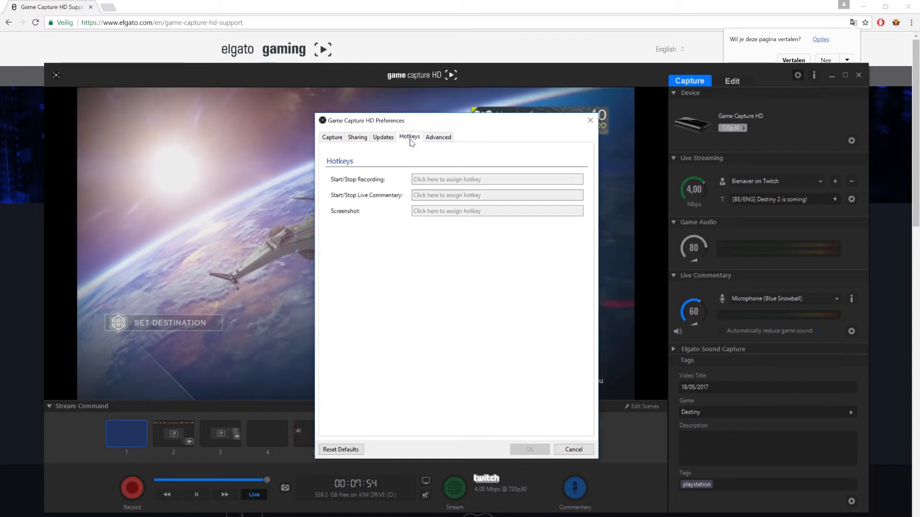
left_click(437, 137)
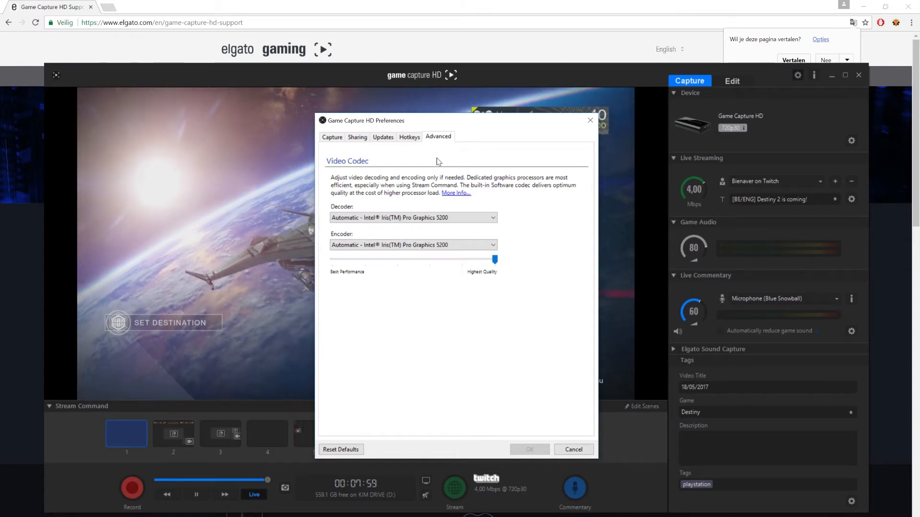
left_click(409, 137)
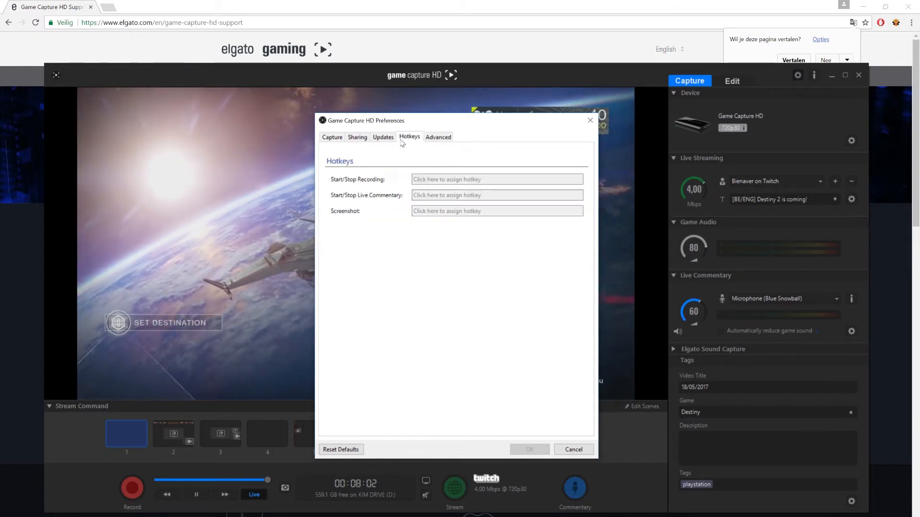
left_click(382, 137)
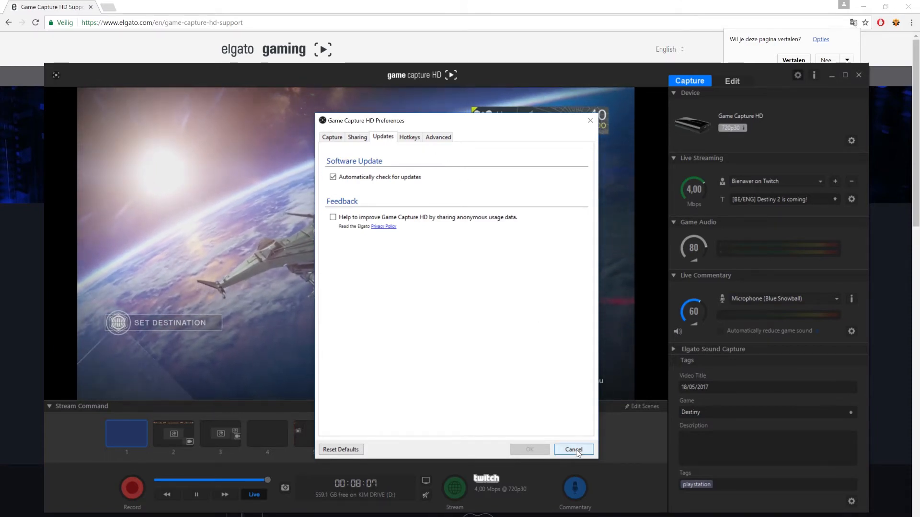
left_click(573, 449)
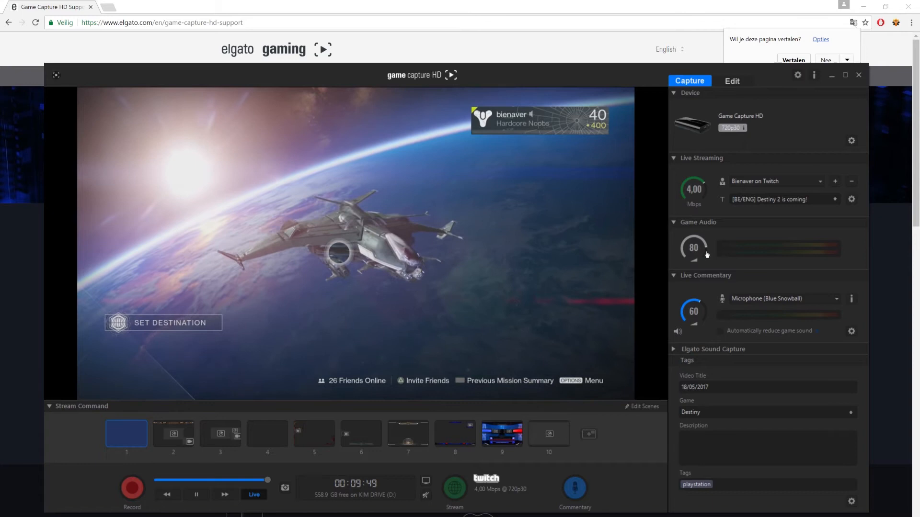
mouse_move(725, 259)
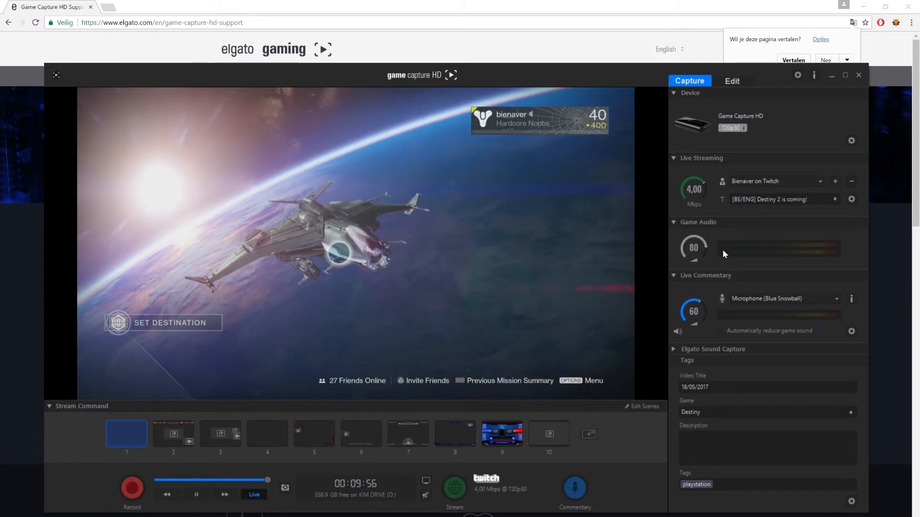
mouse_move(703, 292)
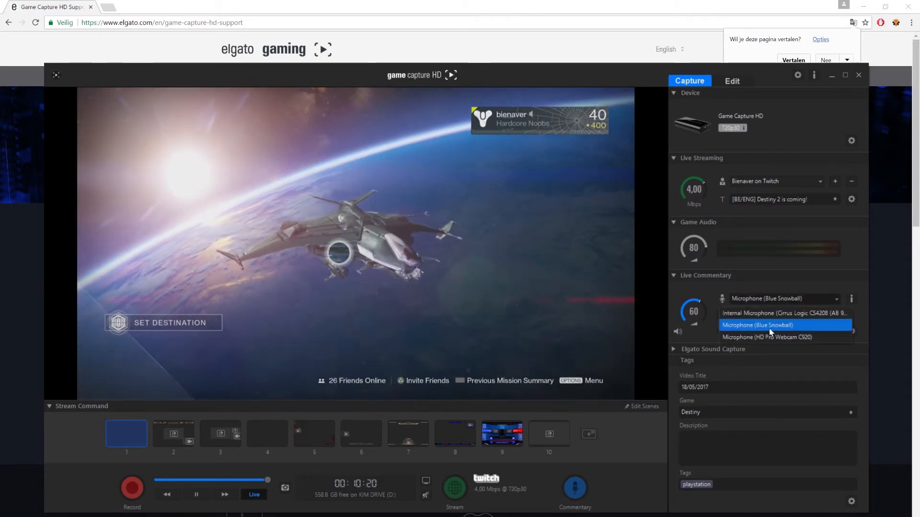
mouse_move(784, 312)
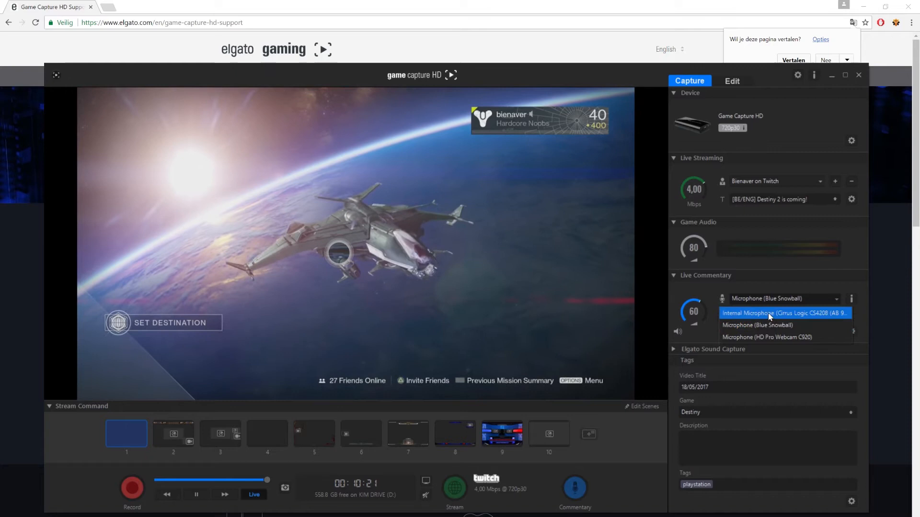
mouse_move(774, 336)
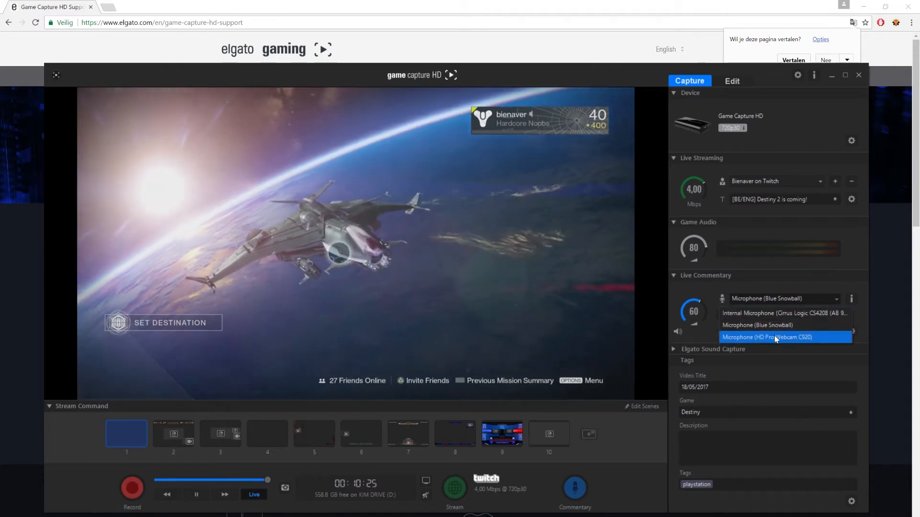
Keep Microphone (Blue Snowball) as the Live Commentary input.
left_click(756, 324)
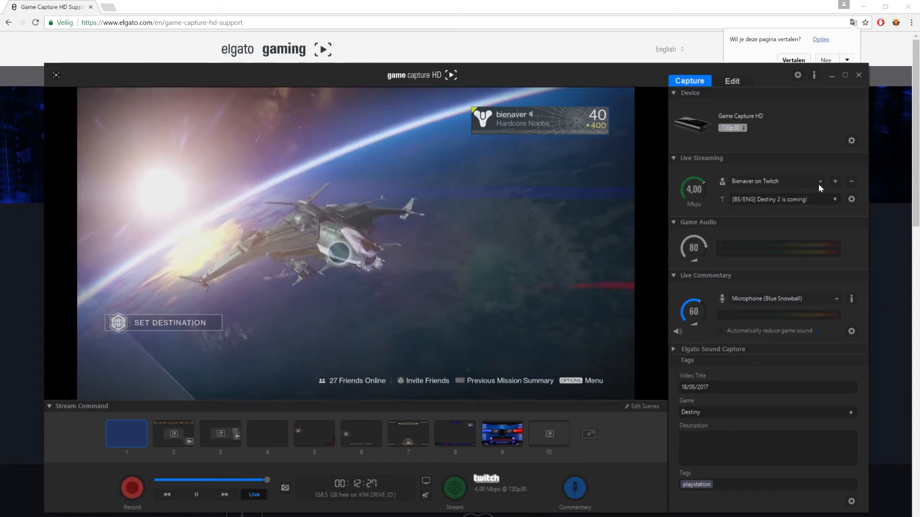
left_click(819, 181)
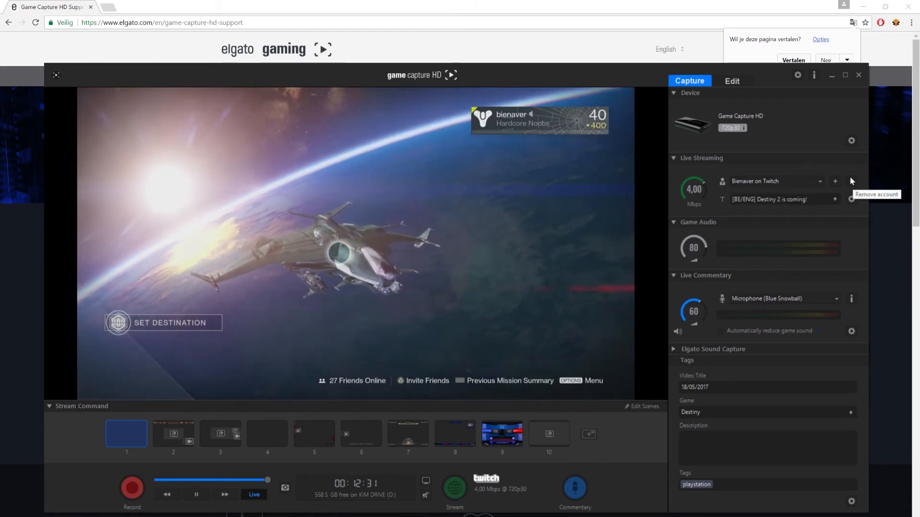
mouse_move(771, 166)
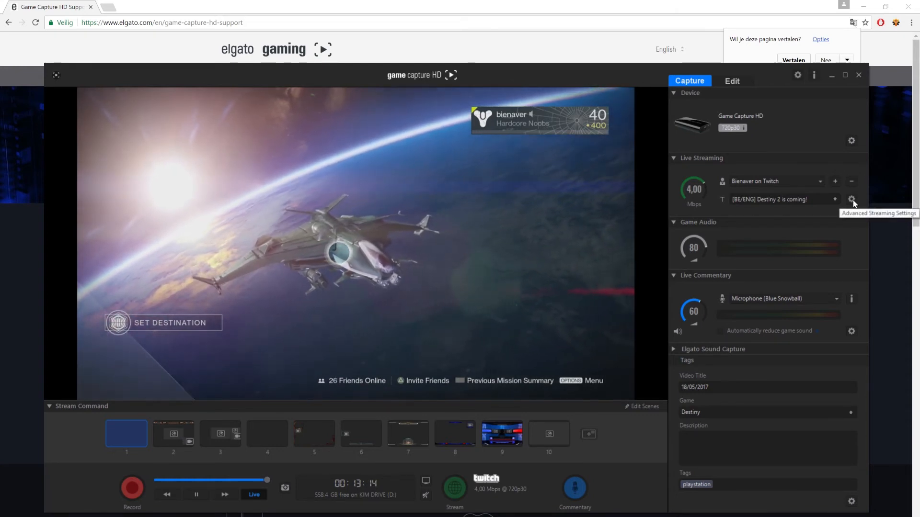
Open the Advanced Streaming Settings gear in the Twitch Live Streaming panel.
left_click(852, 199)
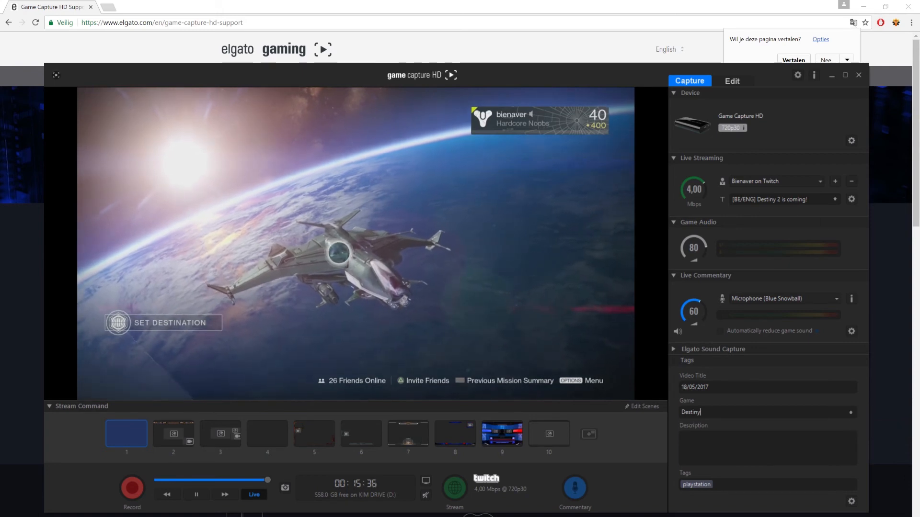
Select the Game tag field, leaving it reading Destiny alongside the 18/05/2017 title and playstation tag.
triple_click(782, 199)
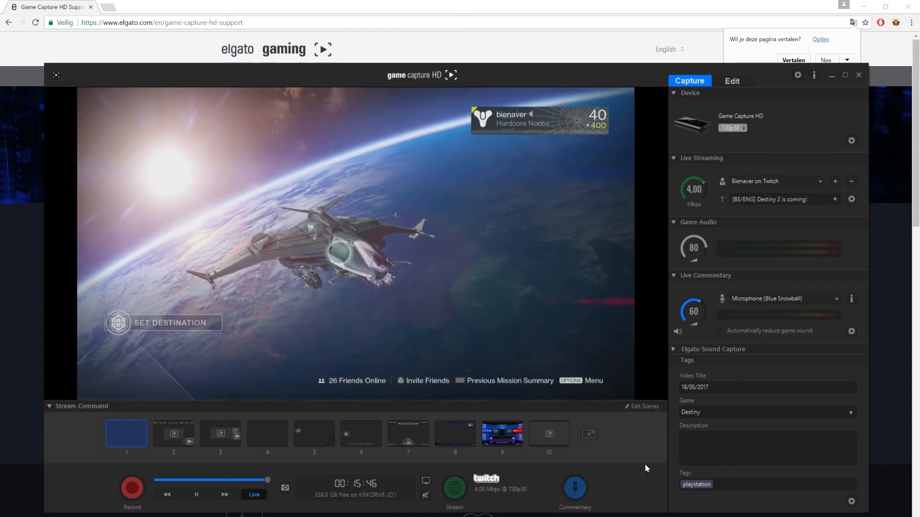
mouse_move(454, 487)
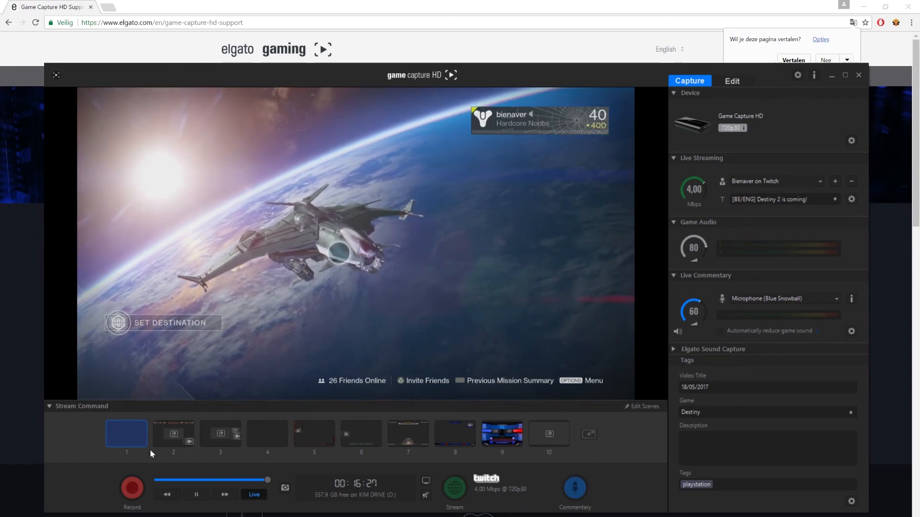
mouse_move(133, 486)
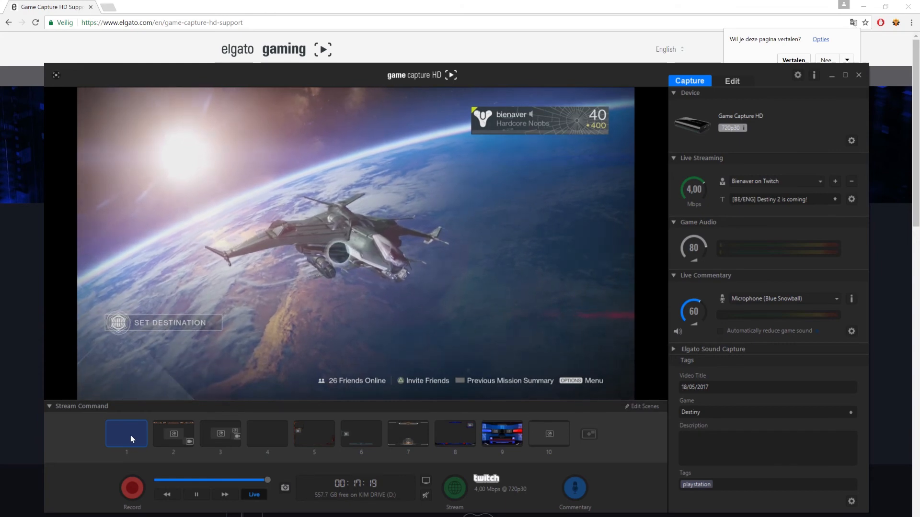
mouse_move(211, 438)
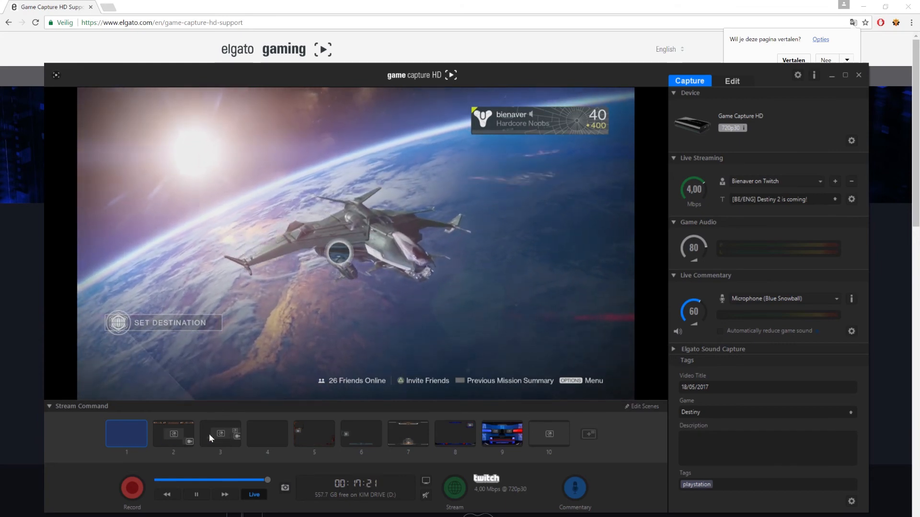
Switch Stream Command between the banner scene 3, banners-and-webcam scene 2, and scene 6.
left_click(220, 433)
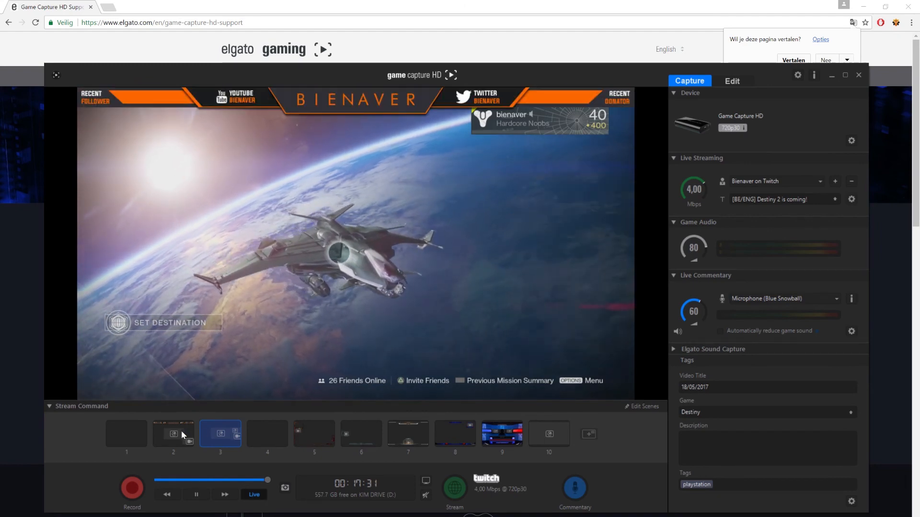
left_click(173, 433)
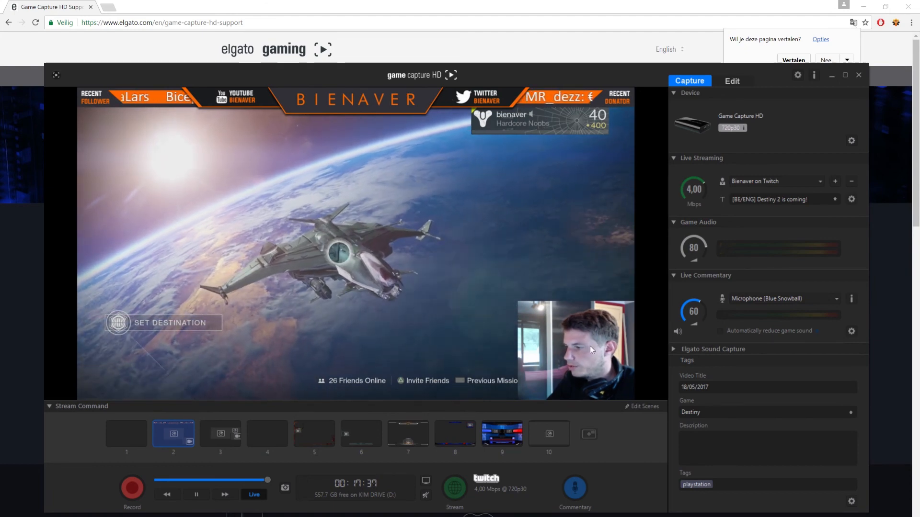
mouse_move(263, 406)
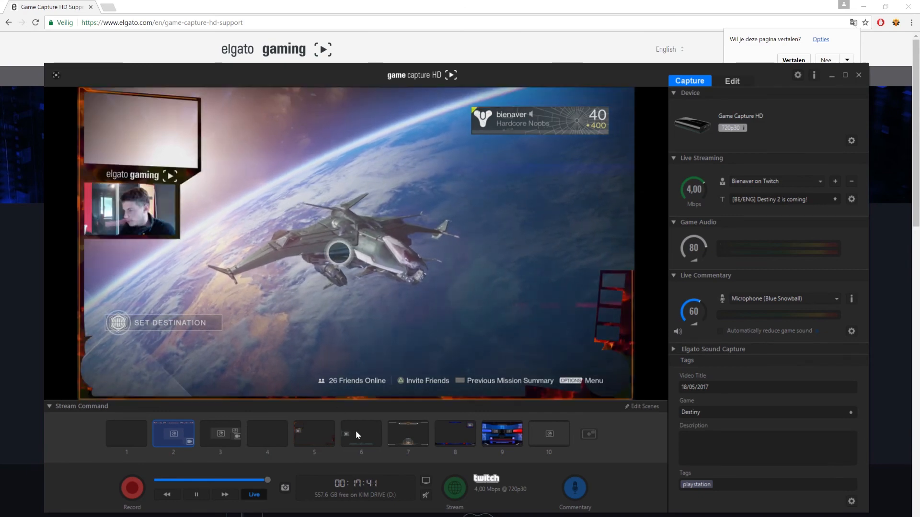
left_click(361, 433)
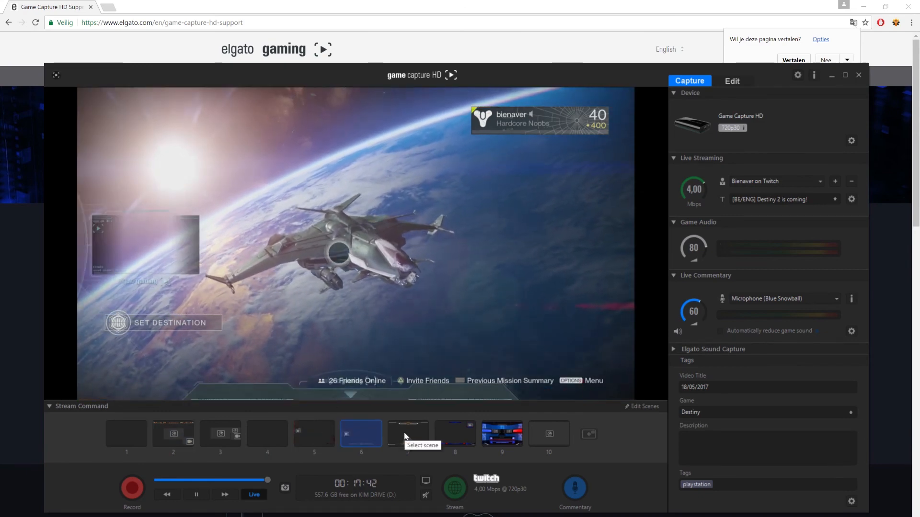
Make the studio-desk scene live in Stream Command and enter its layer editing mode.
left_click(409, 434)
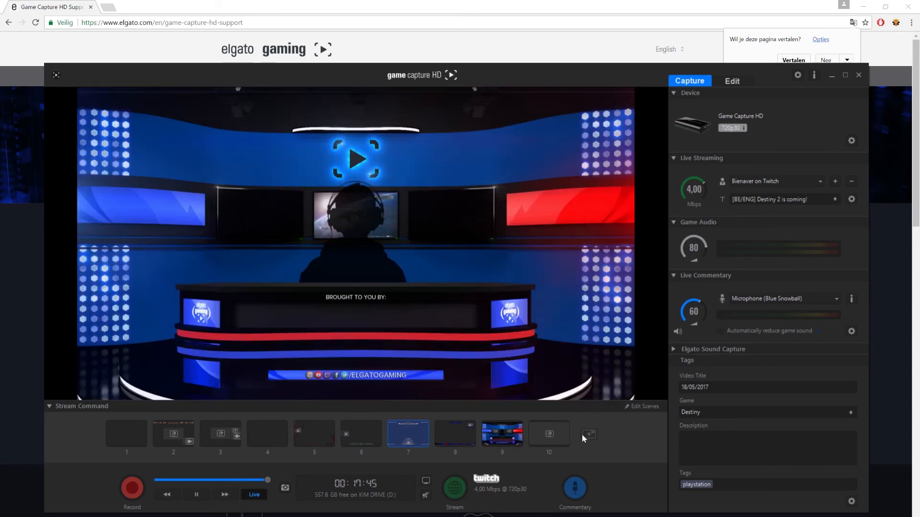
left_click(501, 434)
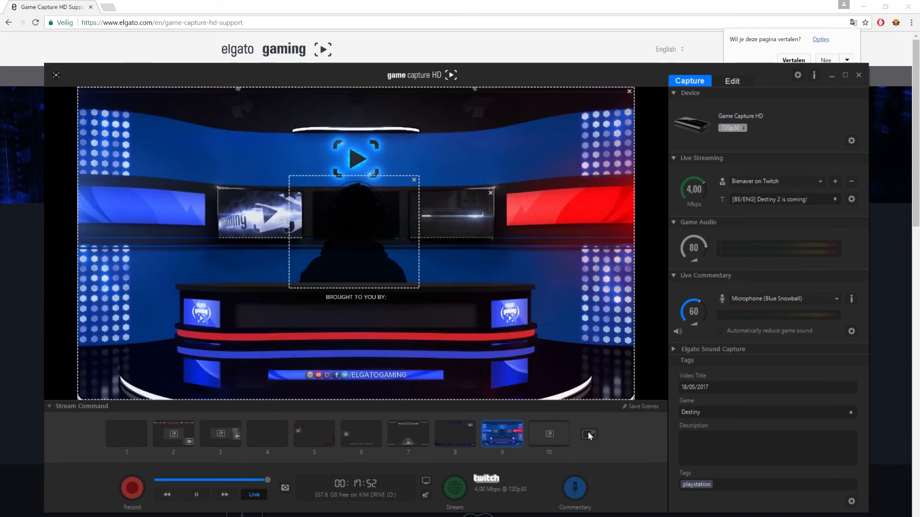
left_click(588, 434)
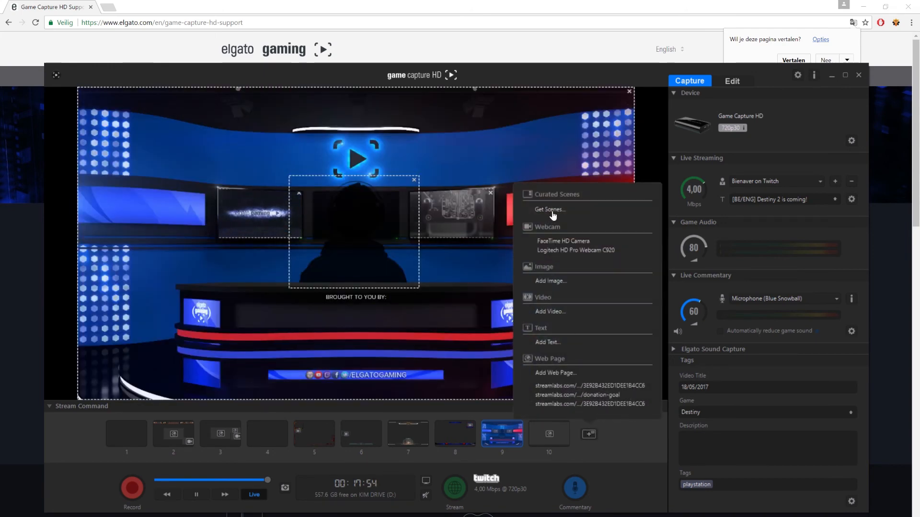
left_click(548, 210)
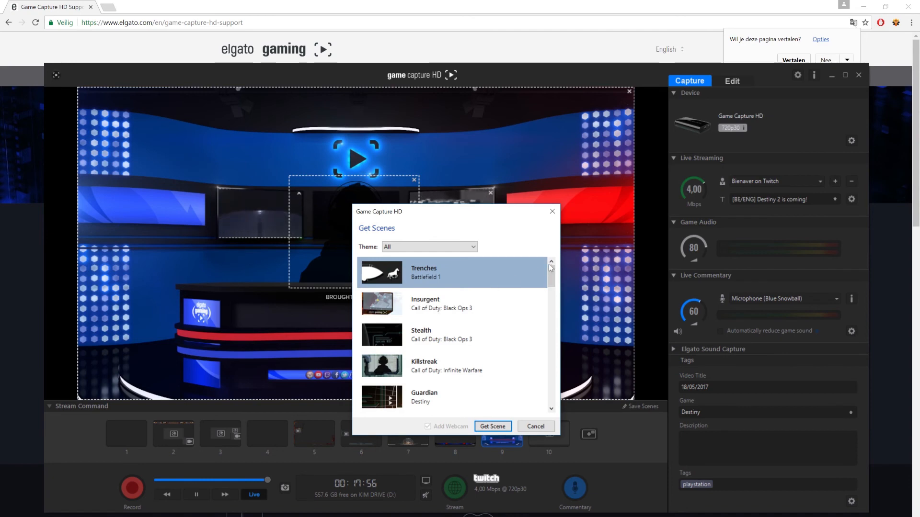
left_click_drag(551, 266, 551, 320)
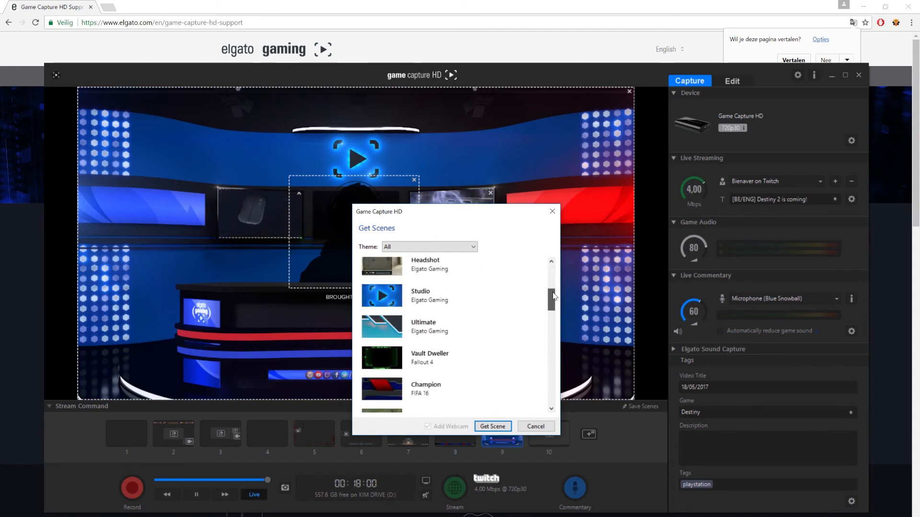
scroll("down", 3)
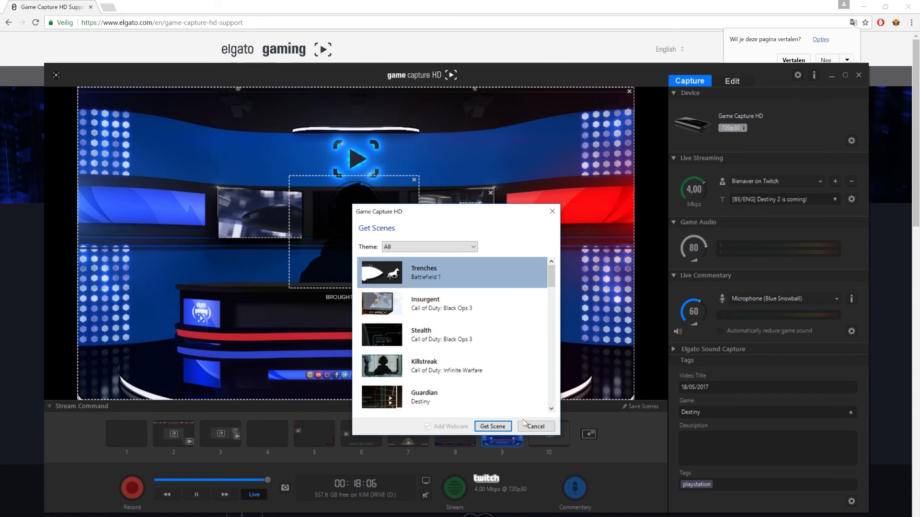
left_click(492, 426)
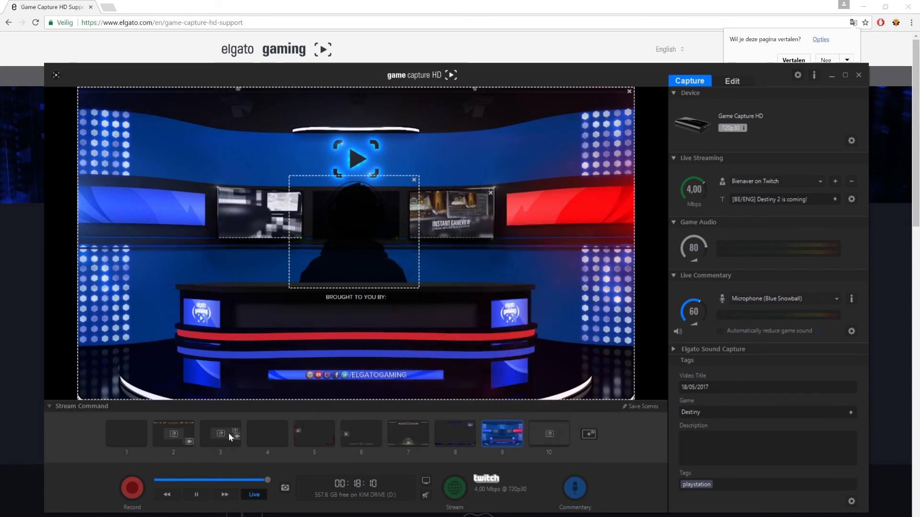
Select scene 3 (follower list and webcam over Destiny gameplay) for editing.
left_click(220, 433)
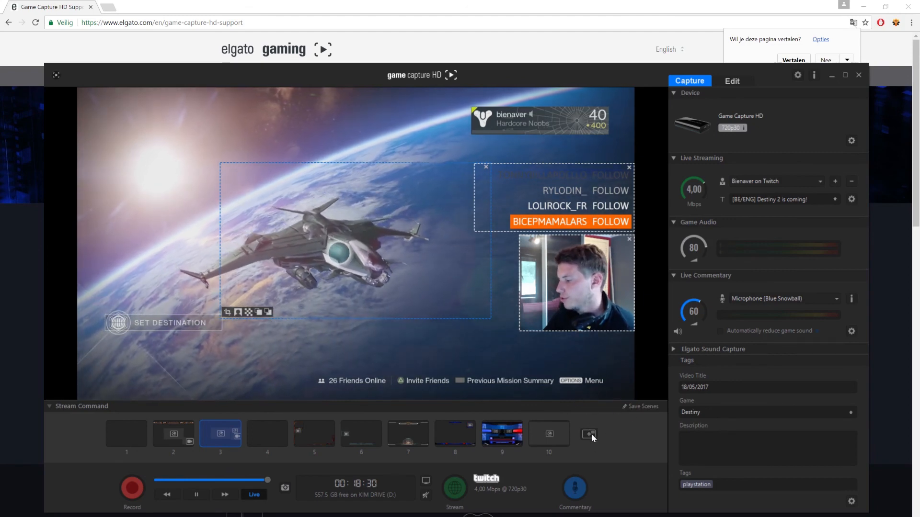
mouse_move(590, 434)
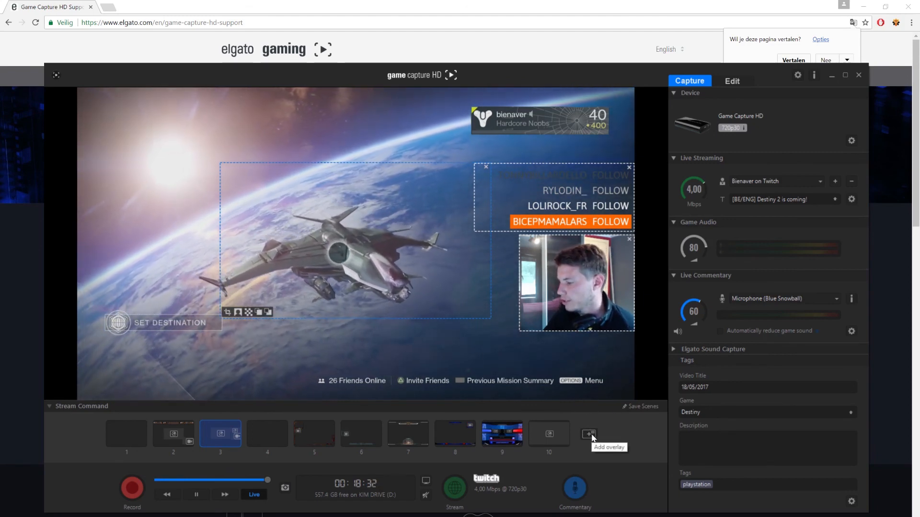
Show scene 3's add-source list of webcams, images, video, text and web pages.
left_click(588, 434)
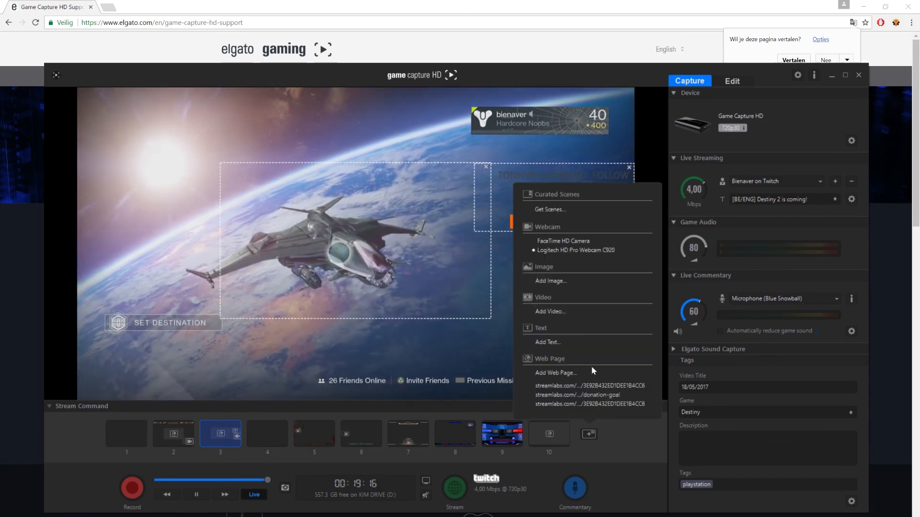
mouse_move(562, 291)
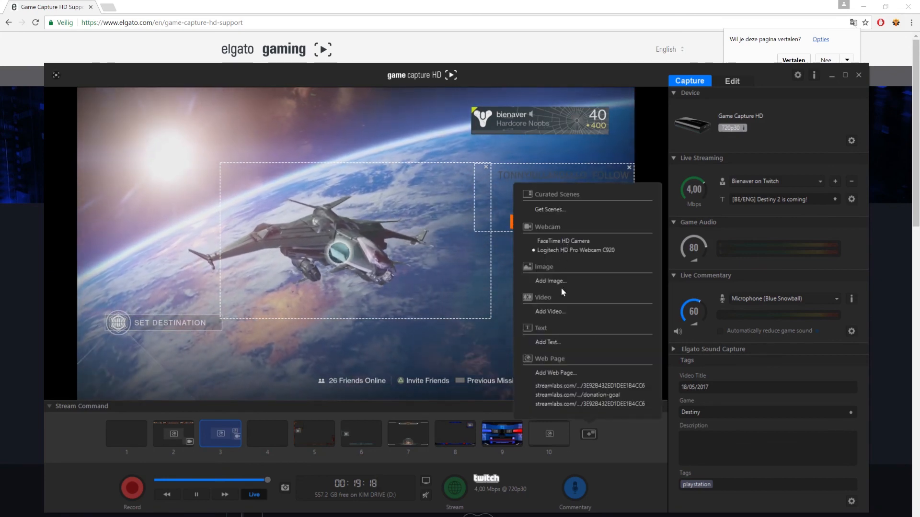
mouse_move(392, 370)
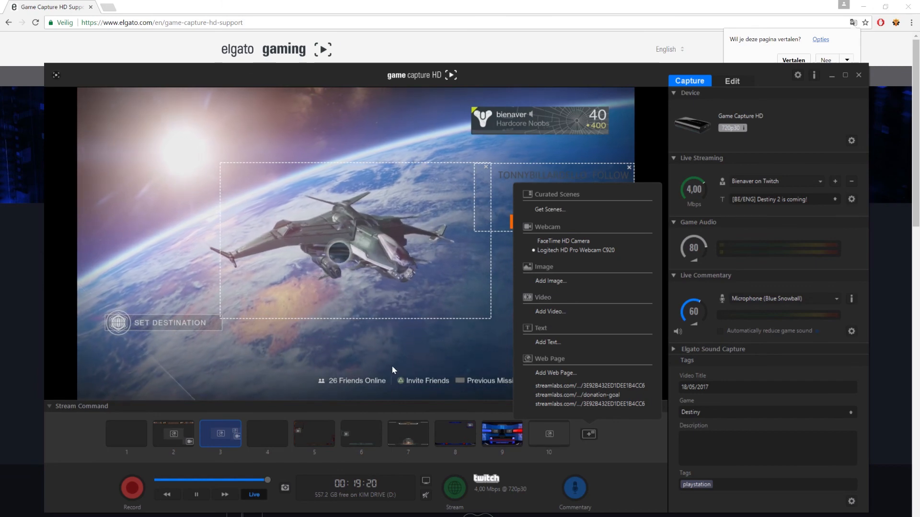